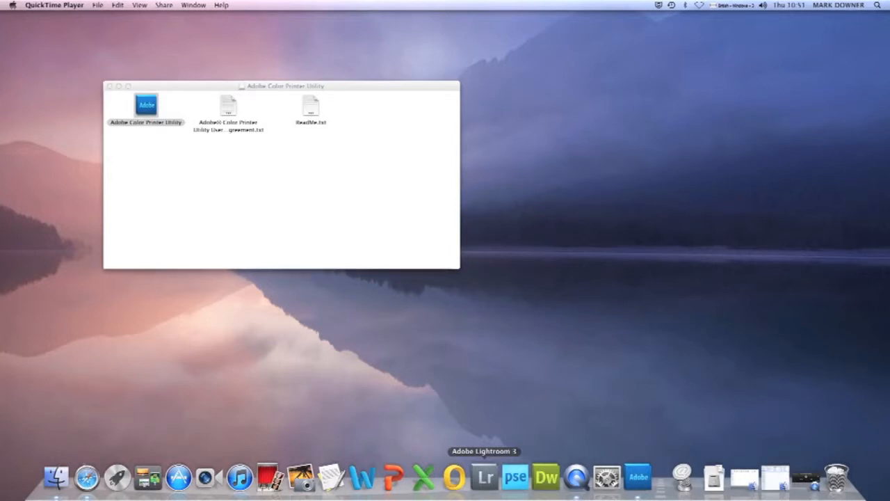
mouse_move(545, 477)
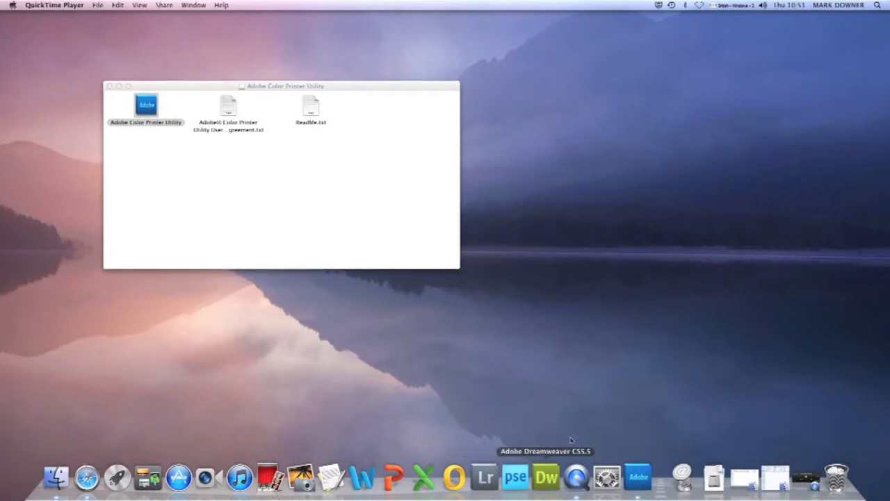
mouse_move(607, 478)
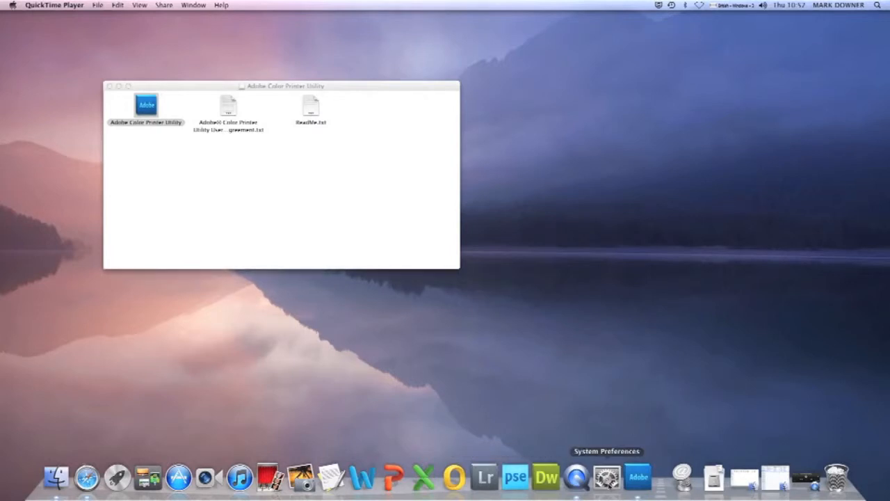
Reach the Epson printer's Options & Supplies sheet from Print & Scan.
left_click(607, 477)
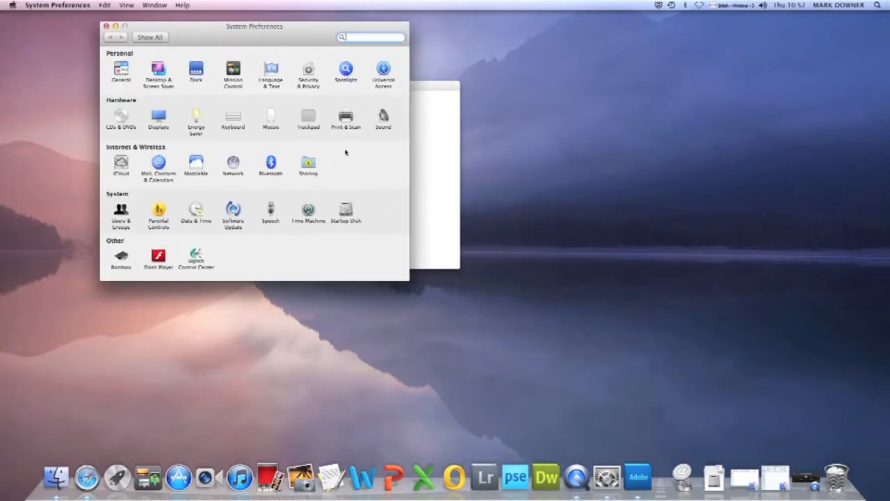
left_click(345, 118)
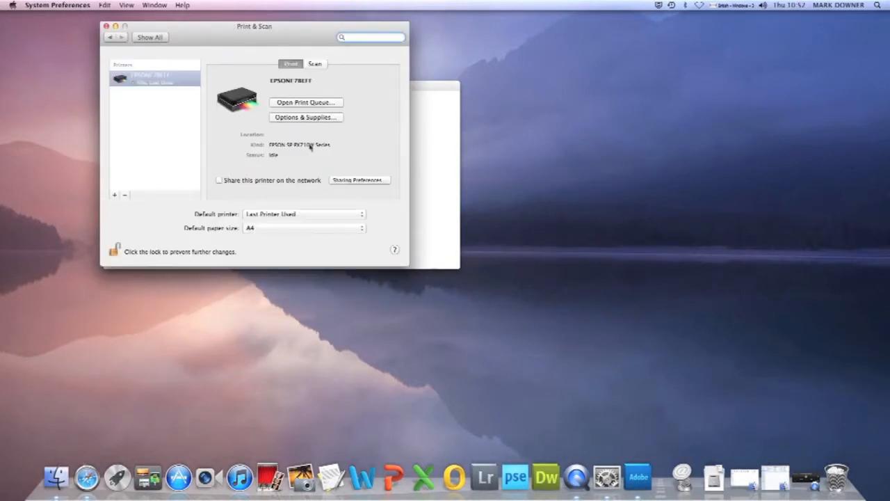
mouse_move(147, 104)
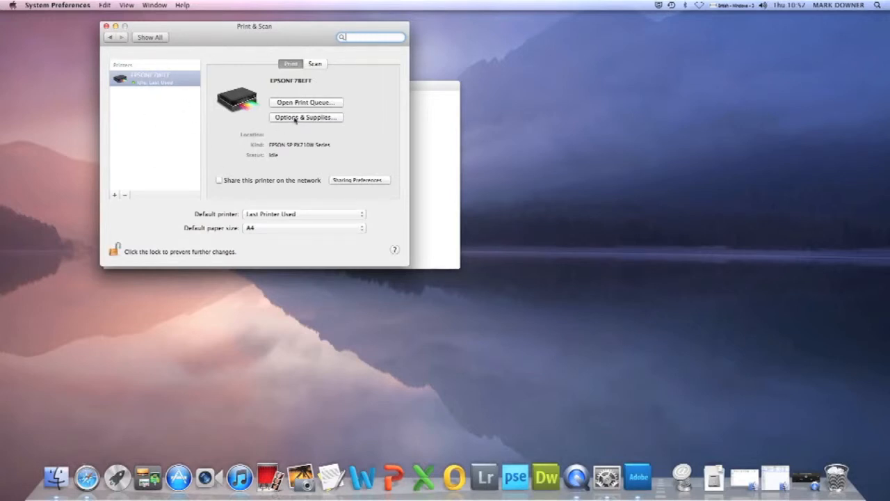
left_click(306, 117)
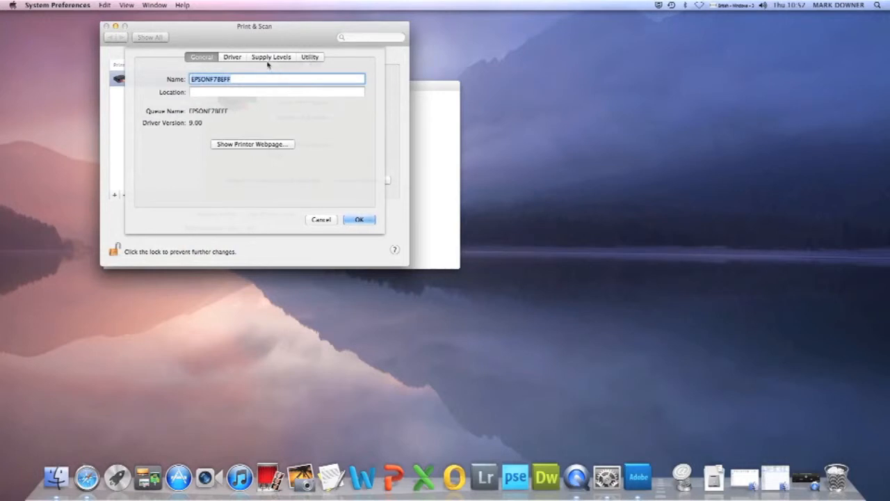
Show the Supply Levels view listing ink levels for each colour cartridge.
left_click(269, 55)
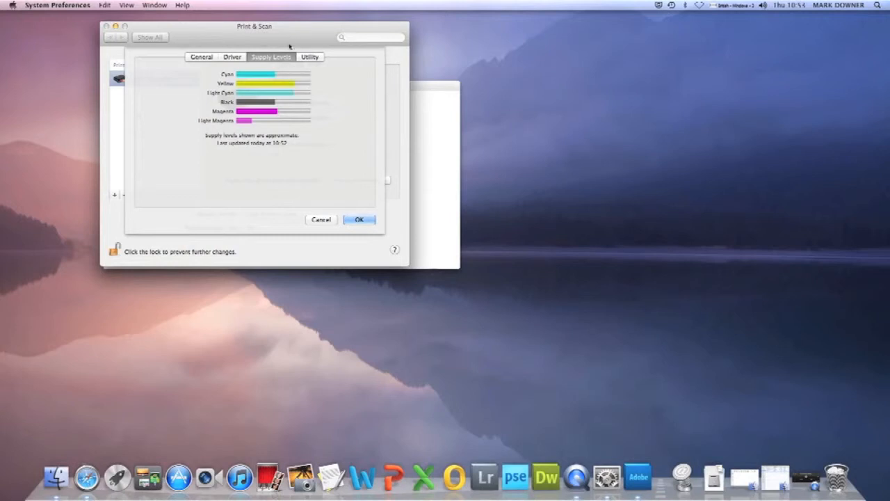
Run Print Test Page from the printer's Utility maintenance options.
left_click(309, 55)
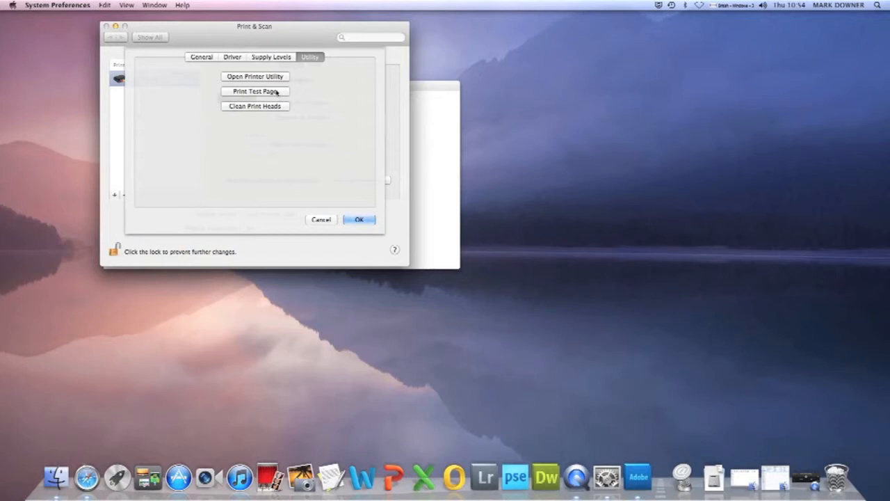
left_click(255, 92)
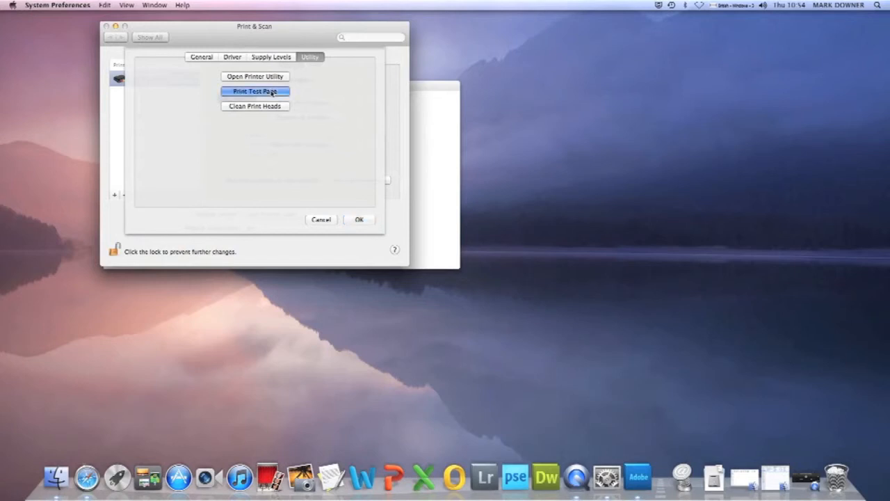